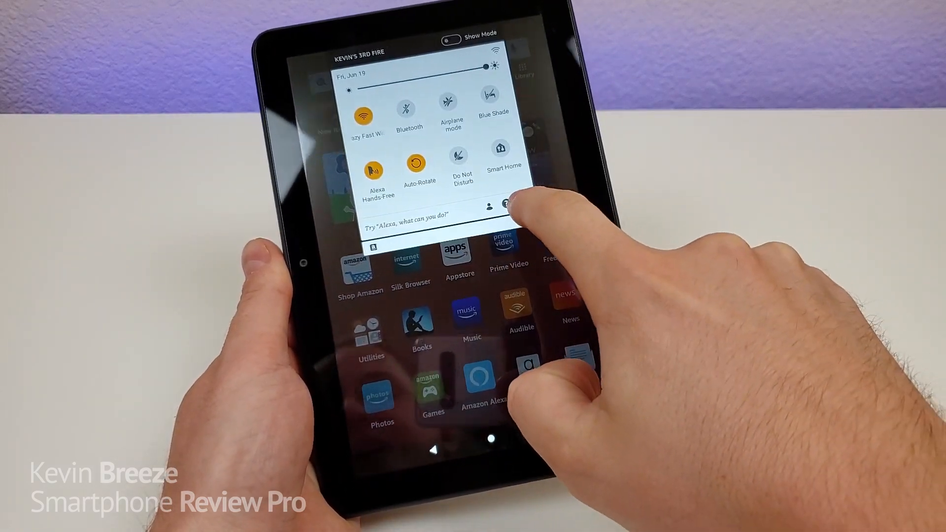
Open Device Options > About Fire Tablet and tap the build number to unlock developer options
left_click(505, 205)
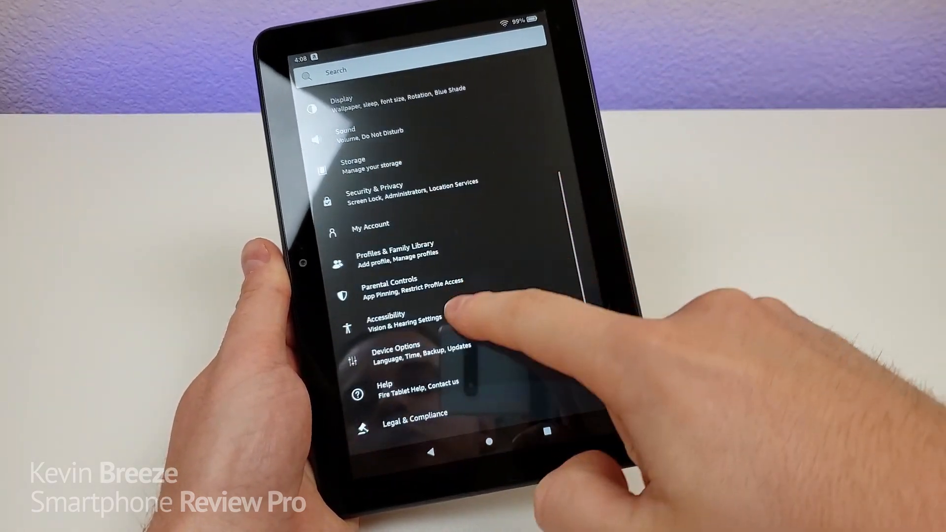
left_click(395, 355)
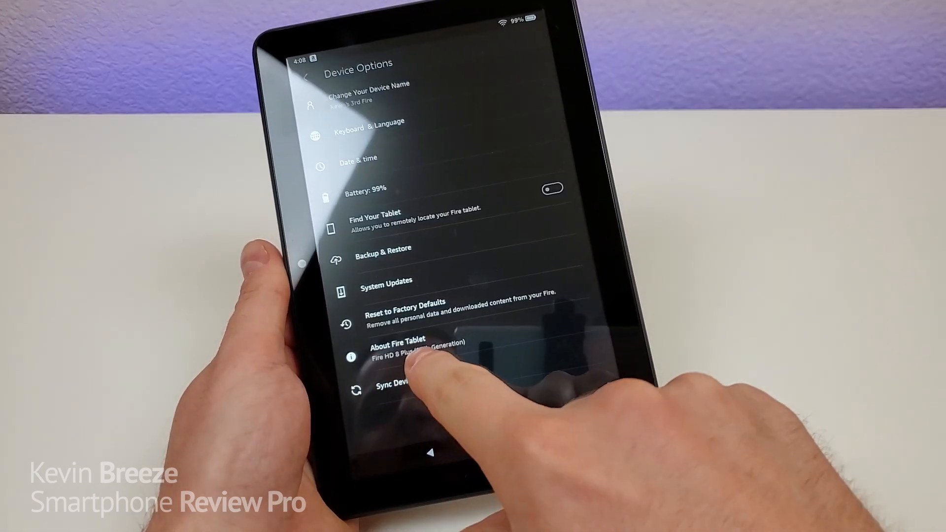
left_click(398, 351)
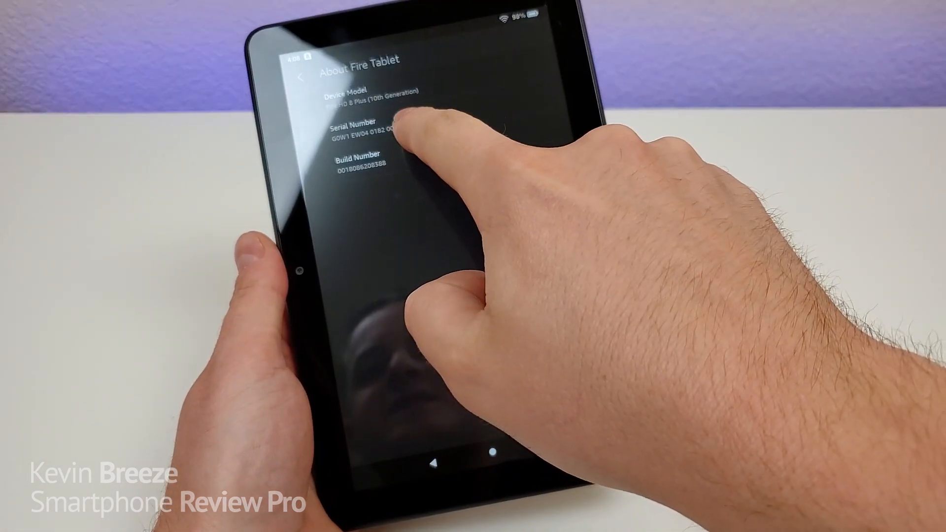
left_click(386, 97)
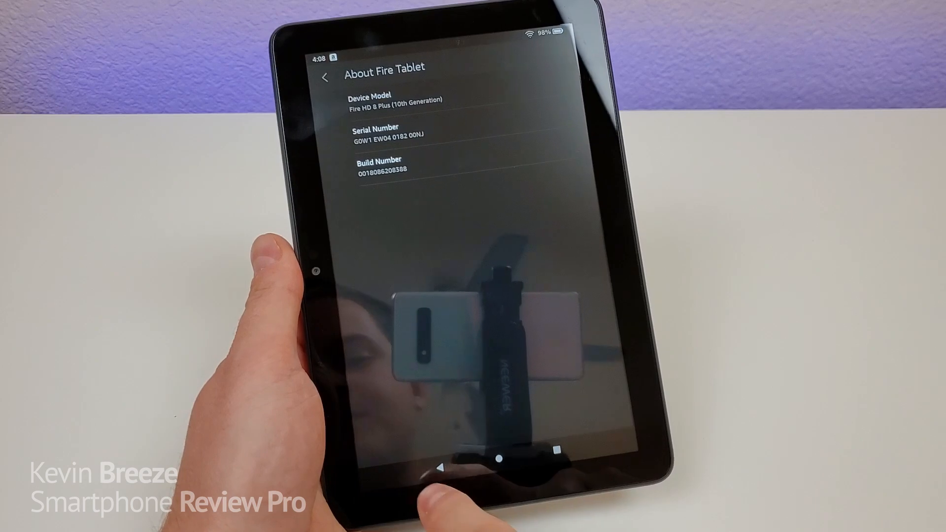
Switch Developer Options on and reach the animation scale settings
left_click(324, 77)
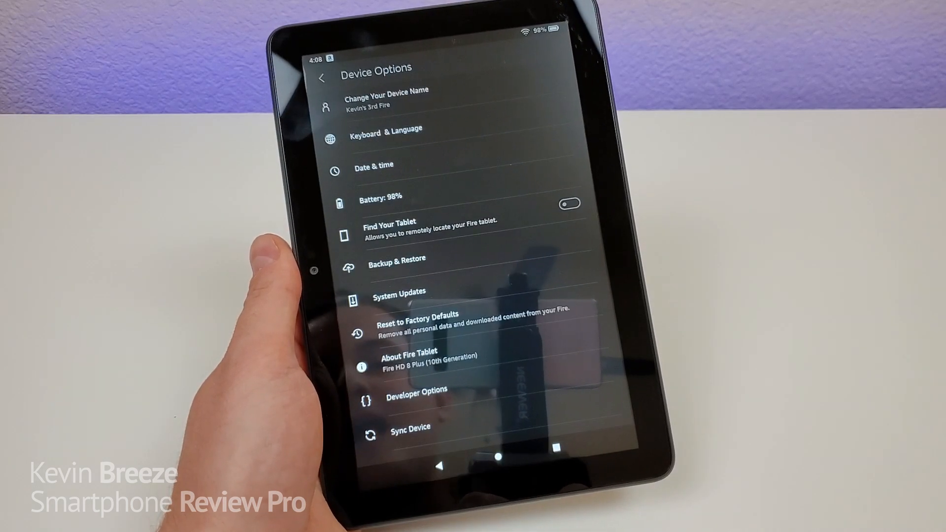
left_click(409, 429)
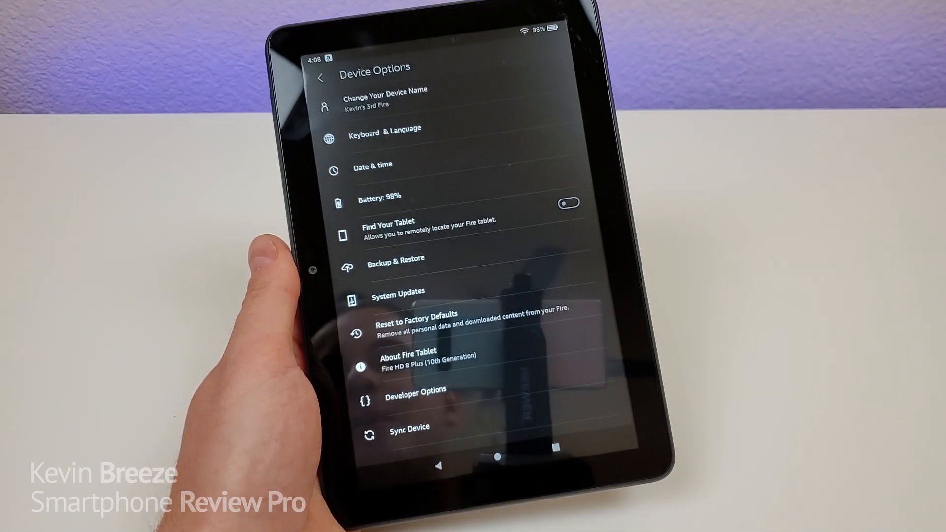
left_click(415, 389)
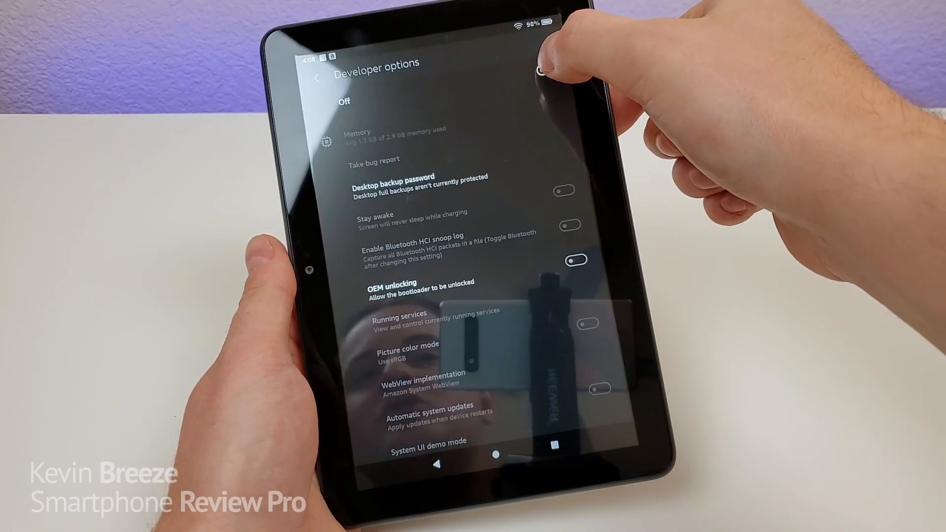
left_click(544, 70)
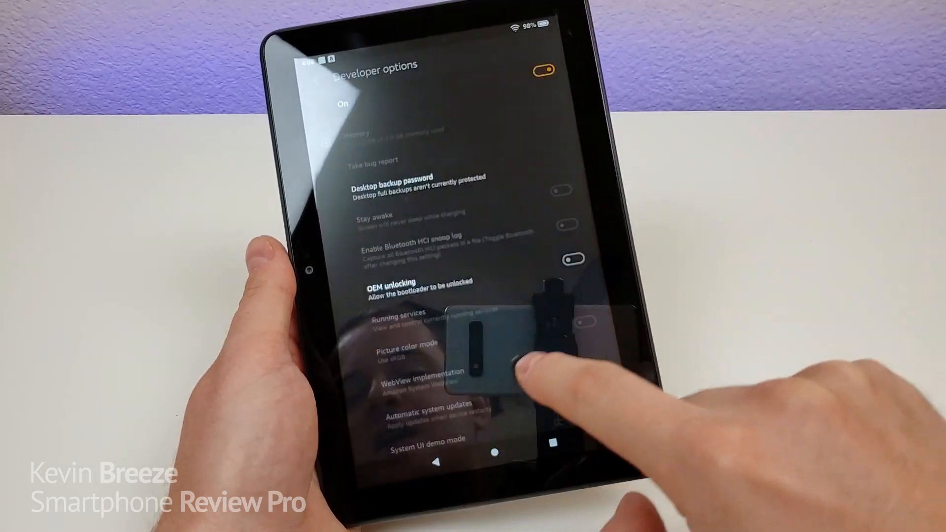
scroll("down", 3)
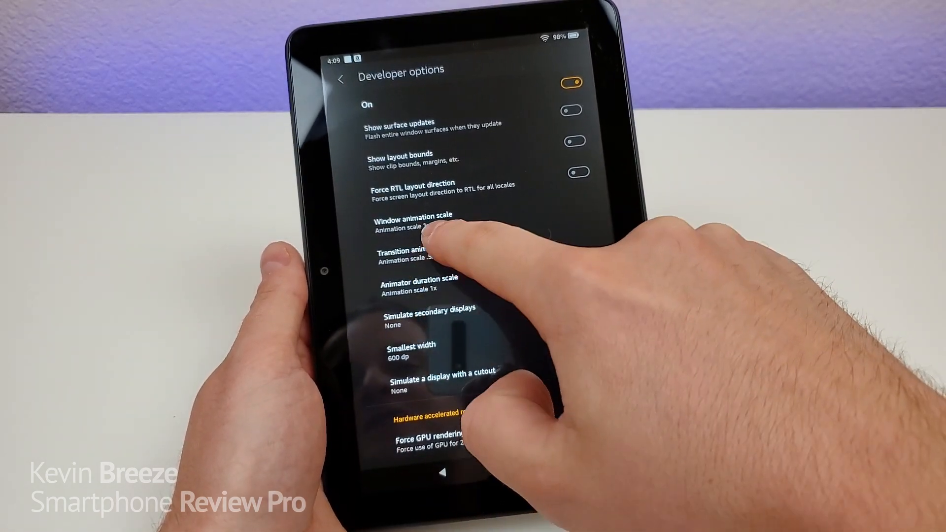
Set Window animation scale to Animation off and go home
left_click(414, 224)
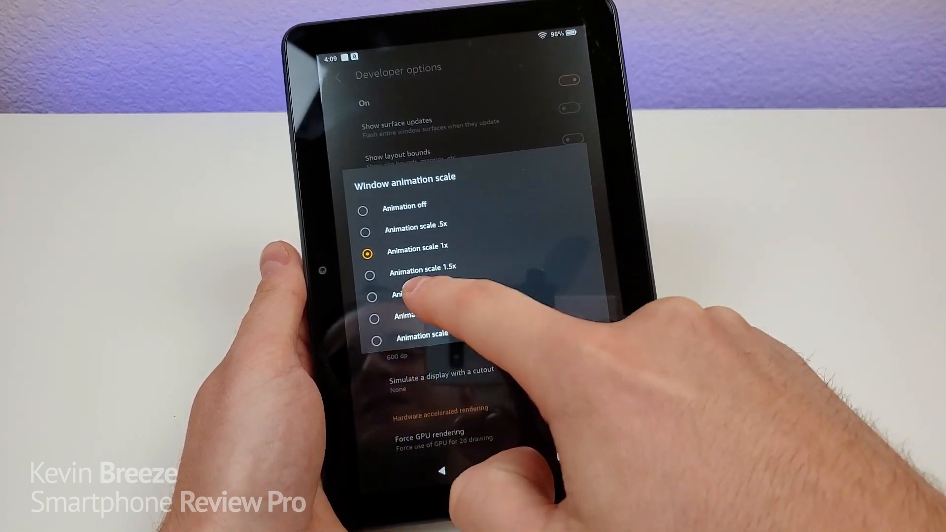
left_click(404, 206)
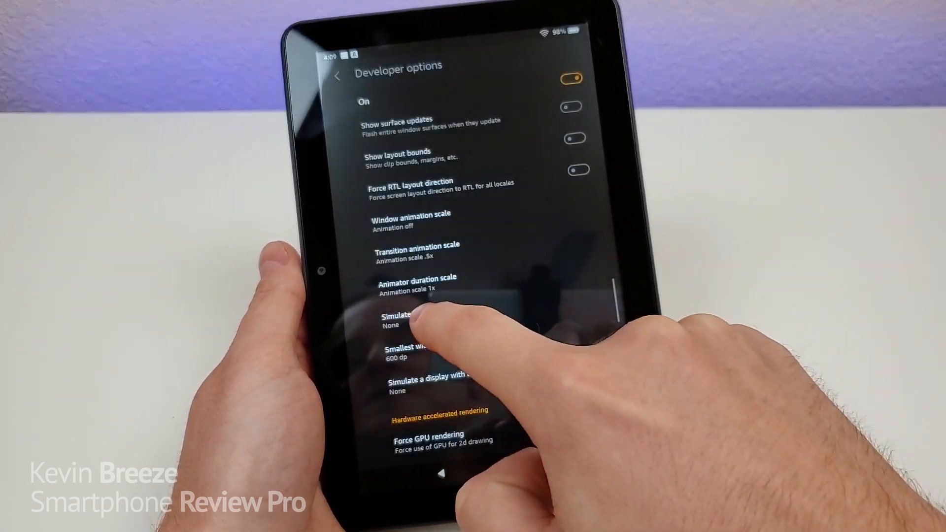
left_click(415, 249)
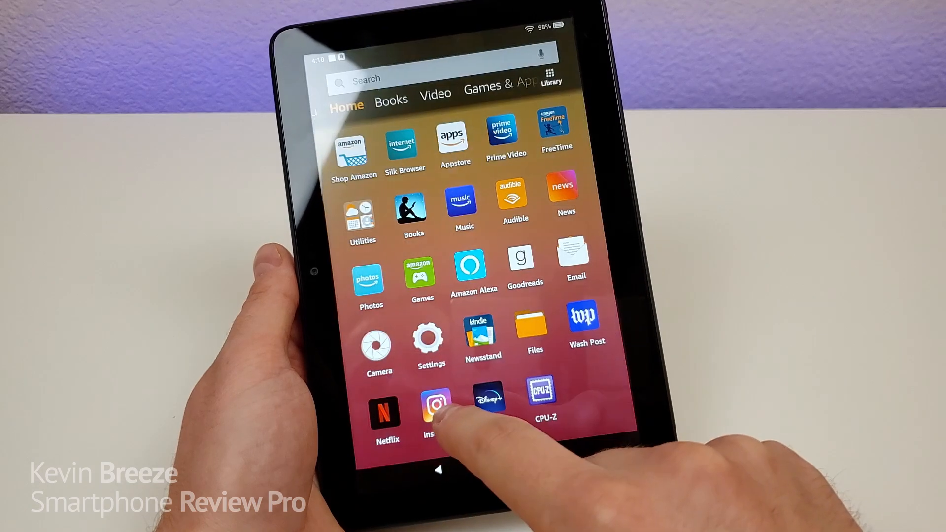
Reopen Developer Options and set window animation to .5x with transition animation off
left_click(430, 340)
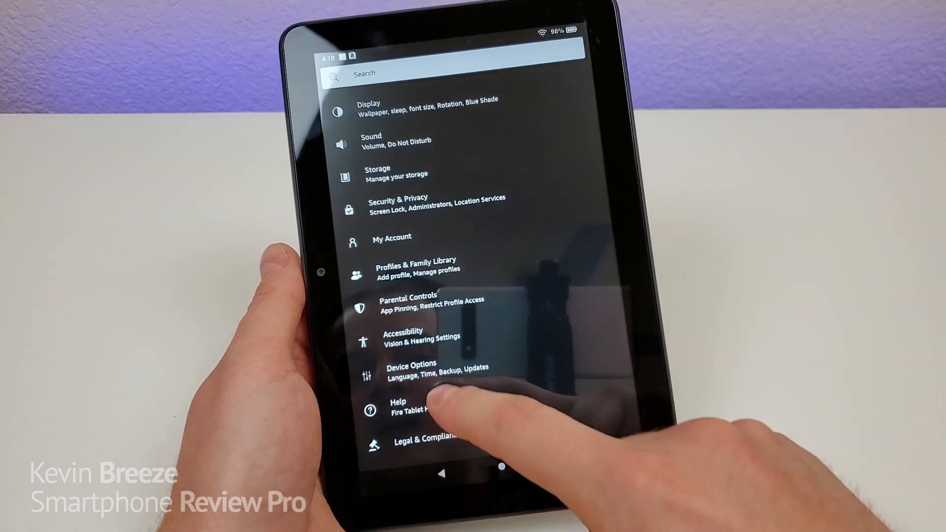
left_click(419, 369)
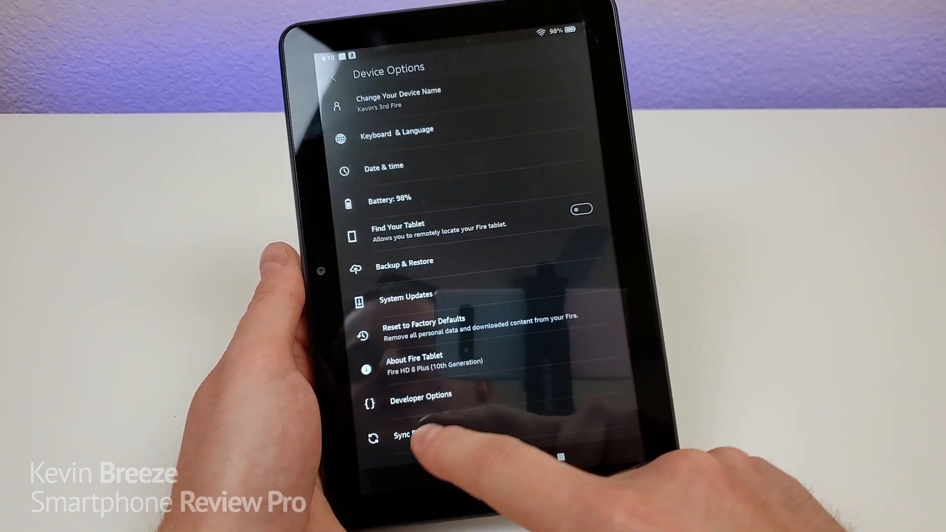
left_click(420, 394)
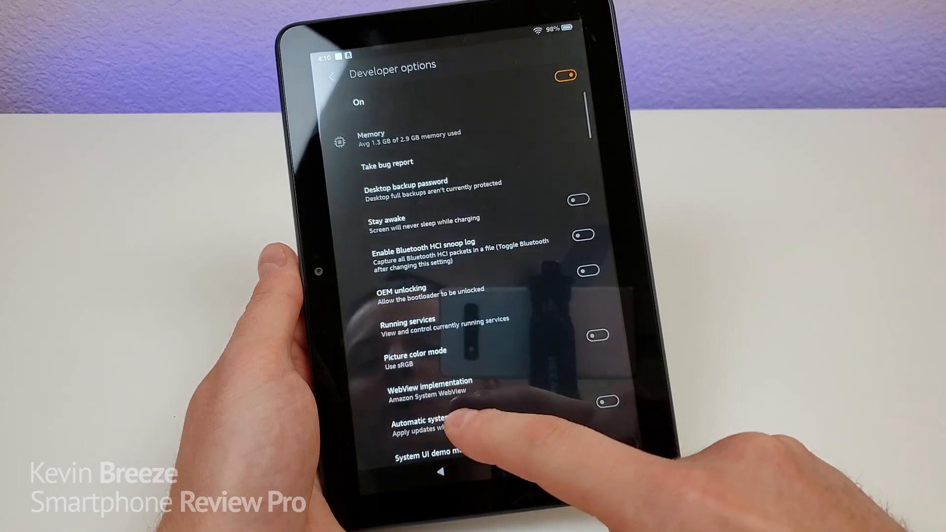
scroll("down", 3)
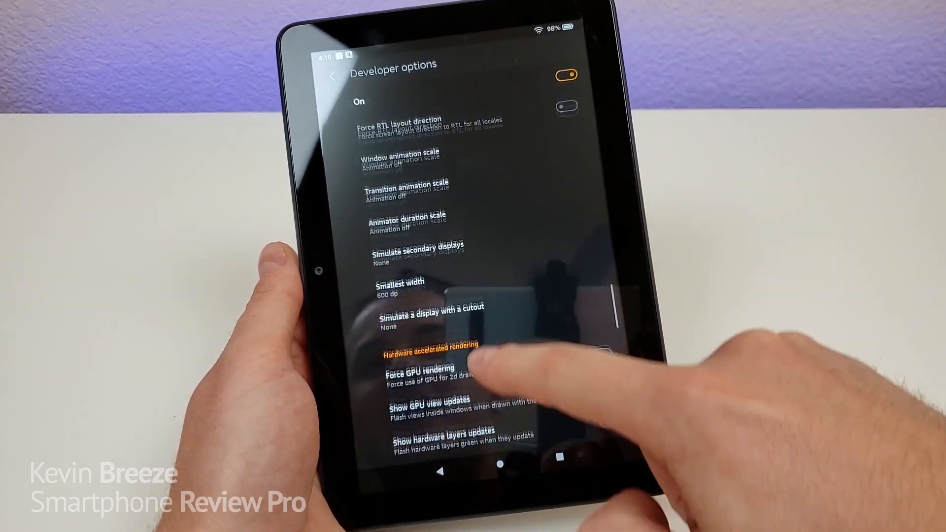
scroll("down", 3)
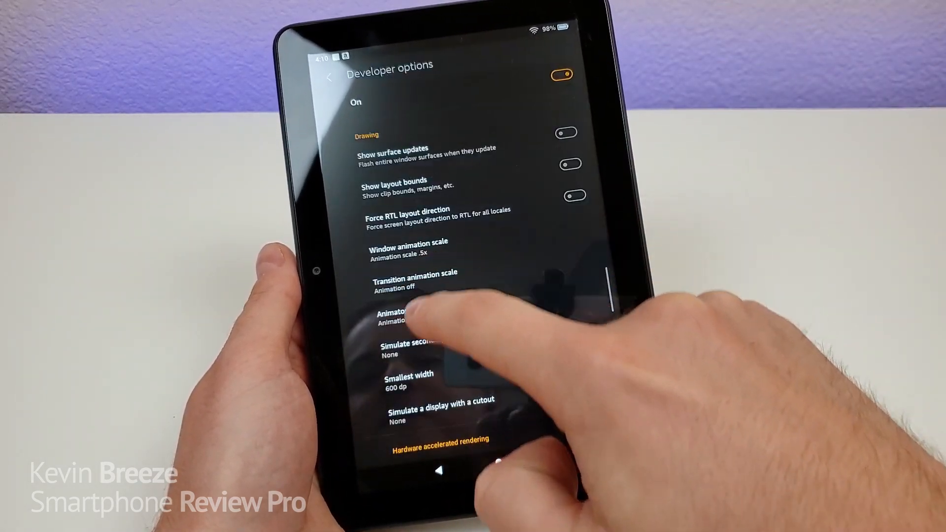
left_click(414, 279)
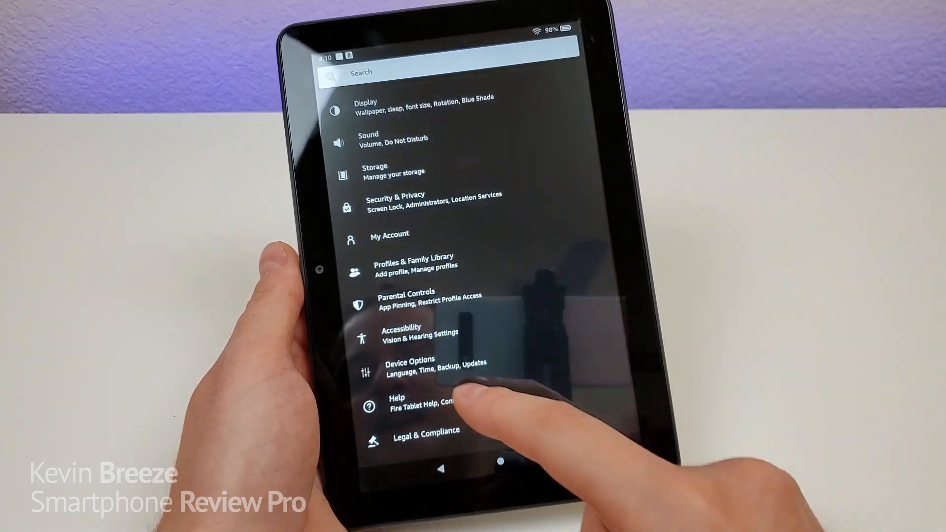
Set window and transition animation scales to 10x and go home
left_click(409, 364)
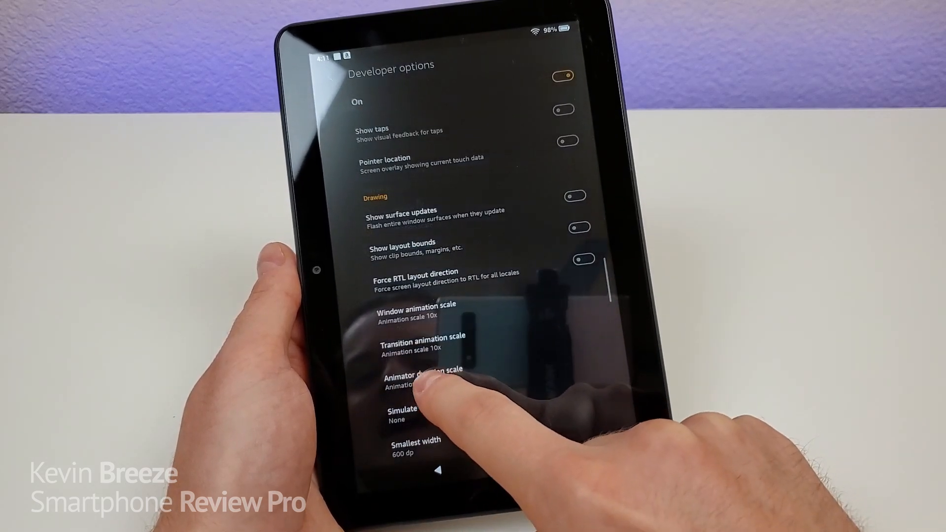
left_click(423, 372)
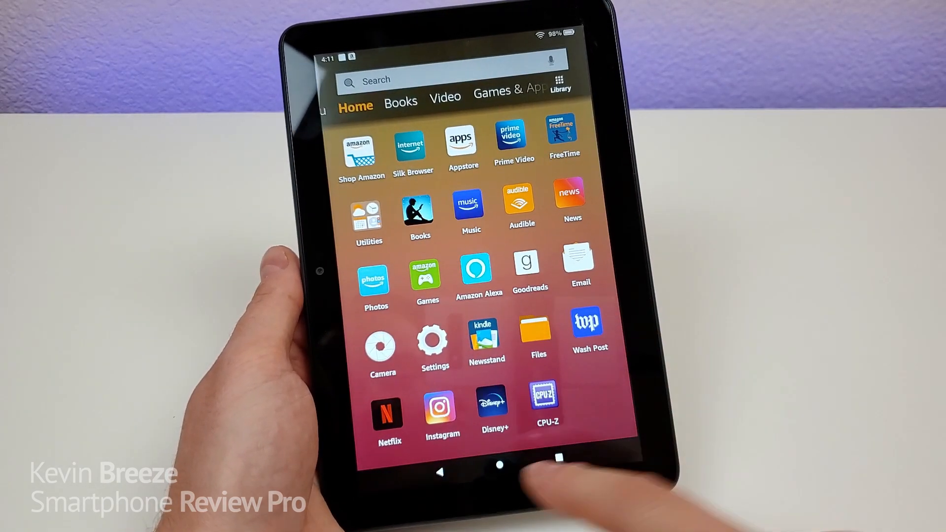
Set window, transition and animator duration scales to 10x, then return home
left_click(442, 408)
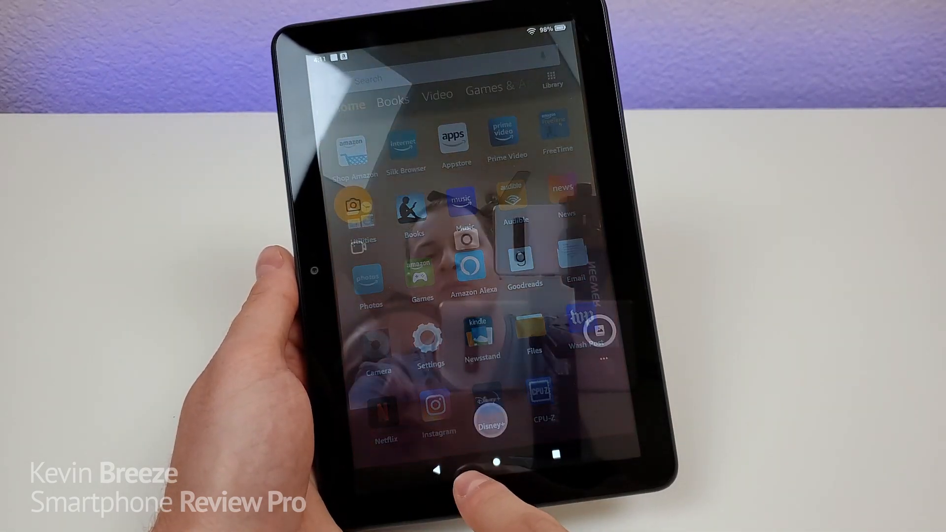
left_click(430, 338)
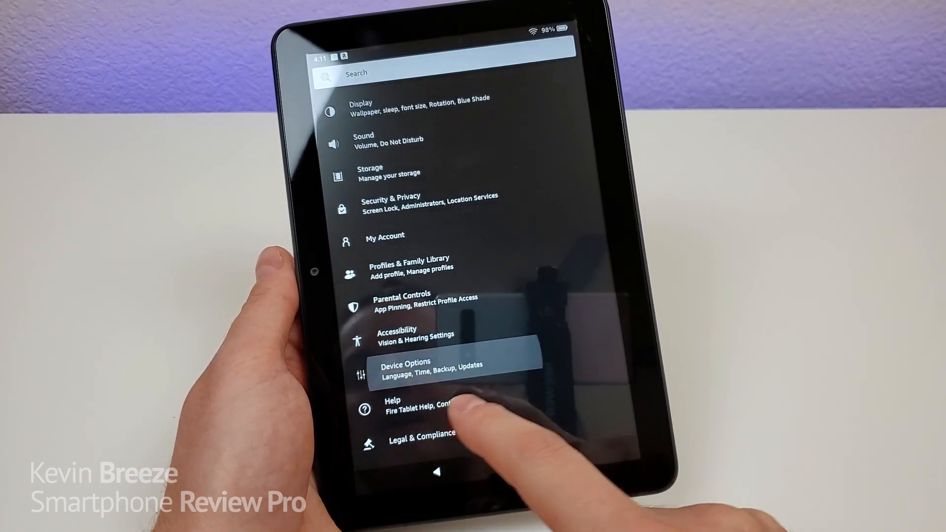
left_click(406, 366)
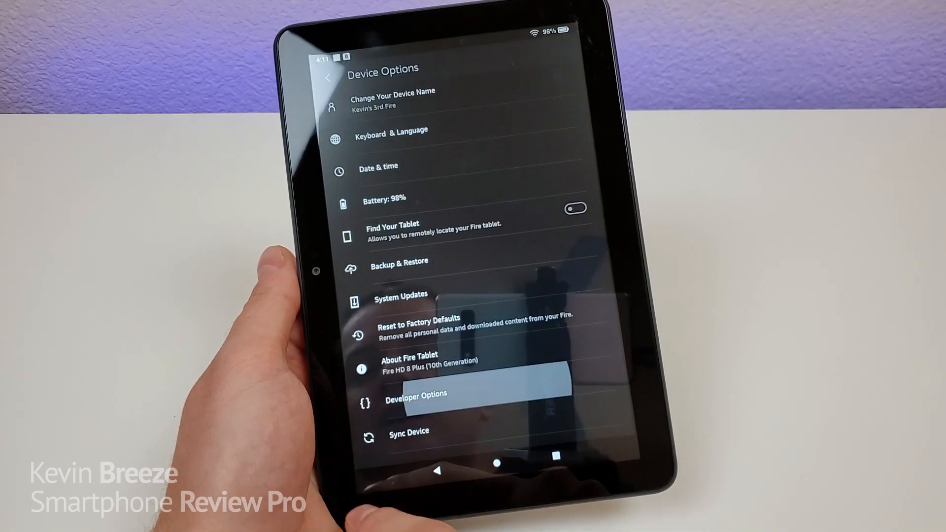
left_click(417, 396)
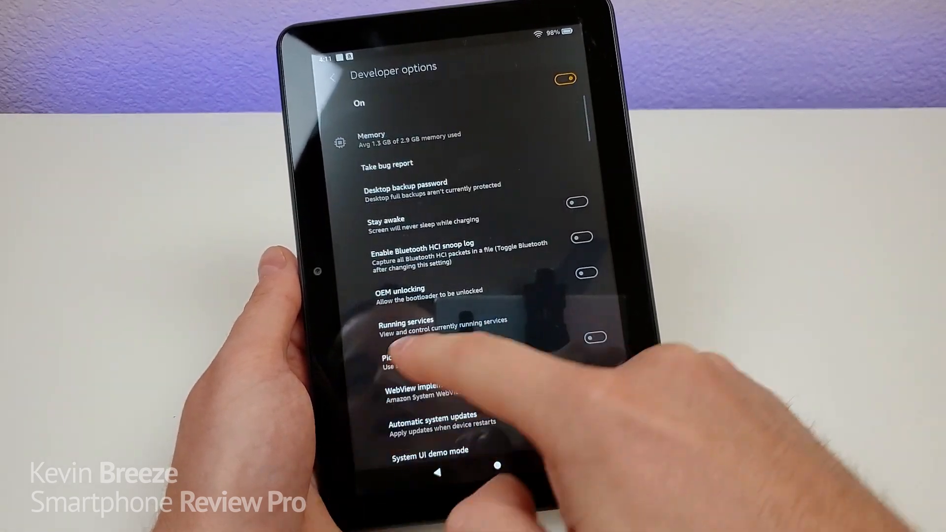
scroll("down", 3)
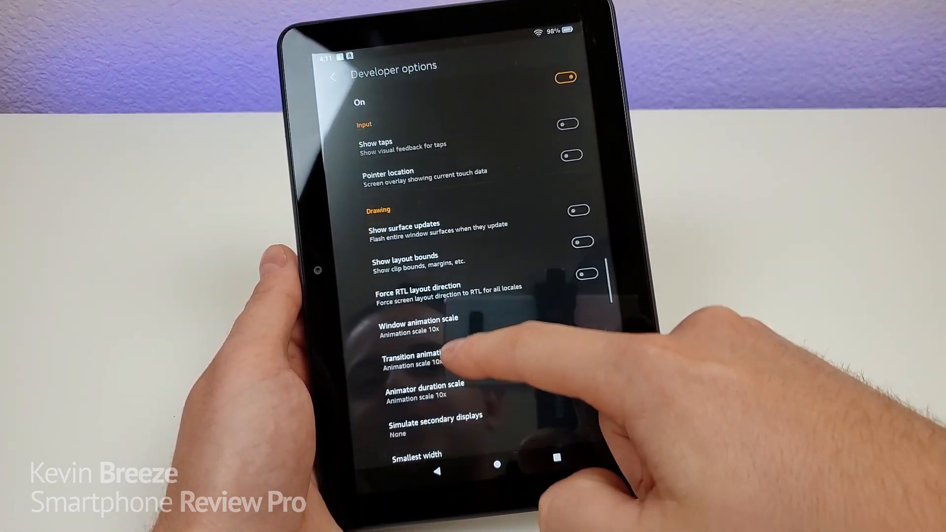
left_click(416, 322)
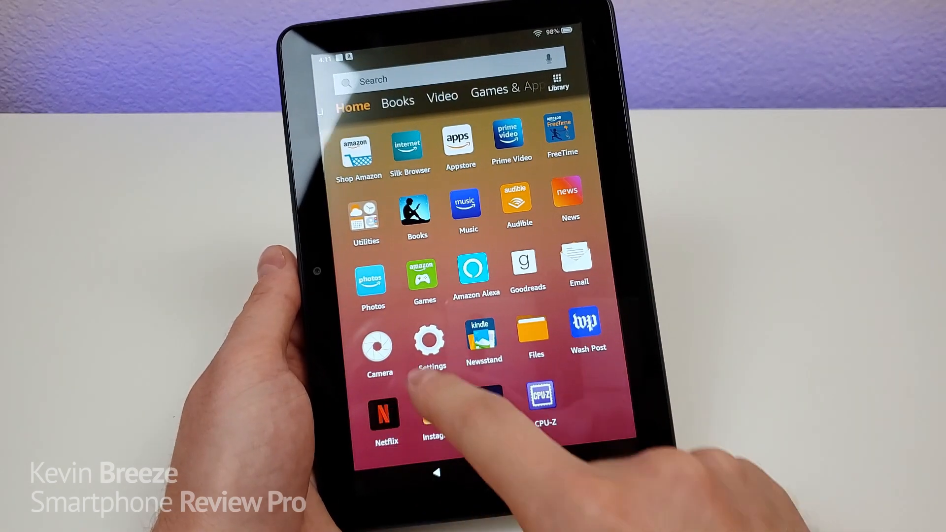
left_click(379, 344)
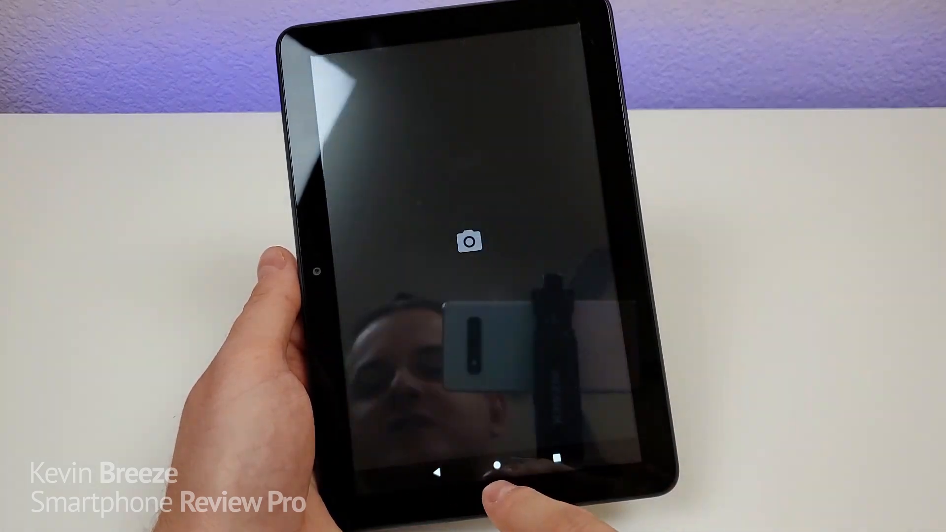
left_click(499, 468)
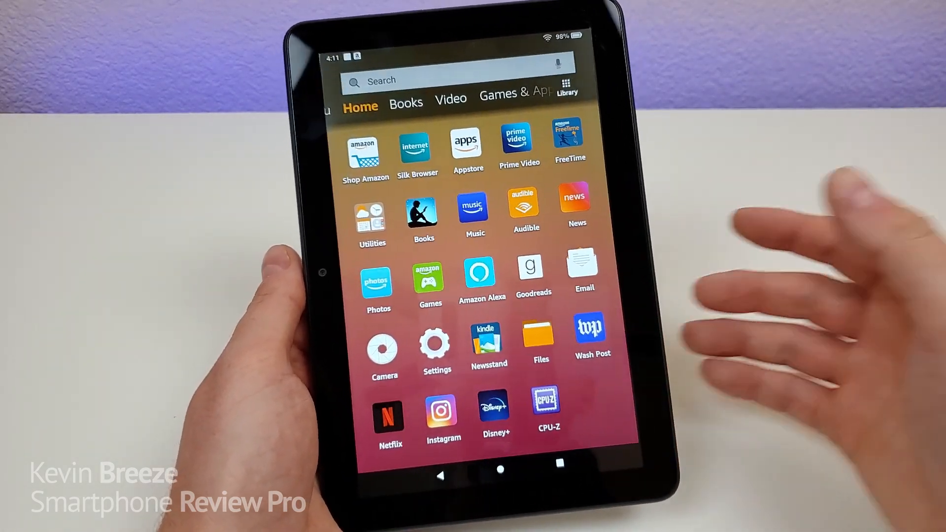
scroll("down", 3)
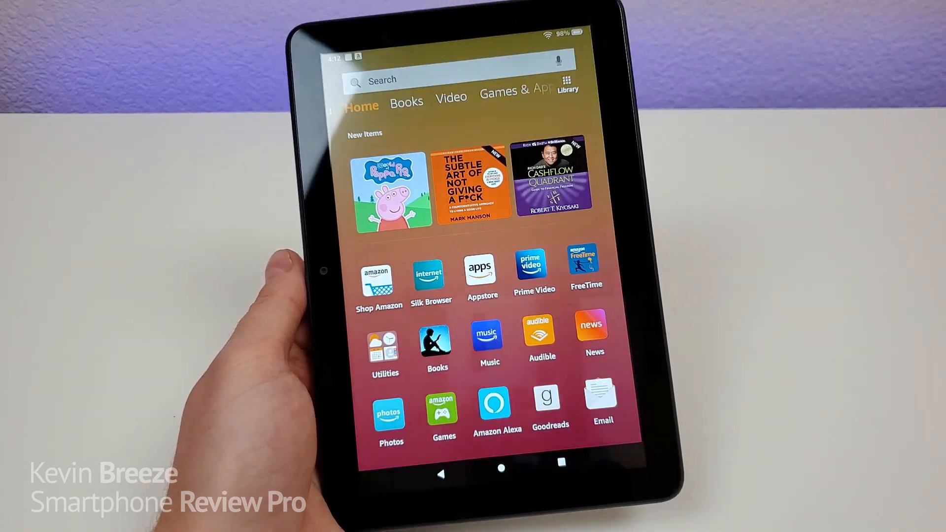
Search settings for 'theme' and choose the keyboard theme
left_click(429, 270)
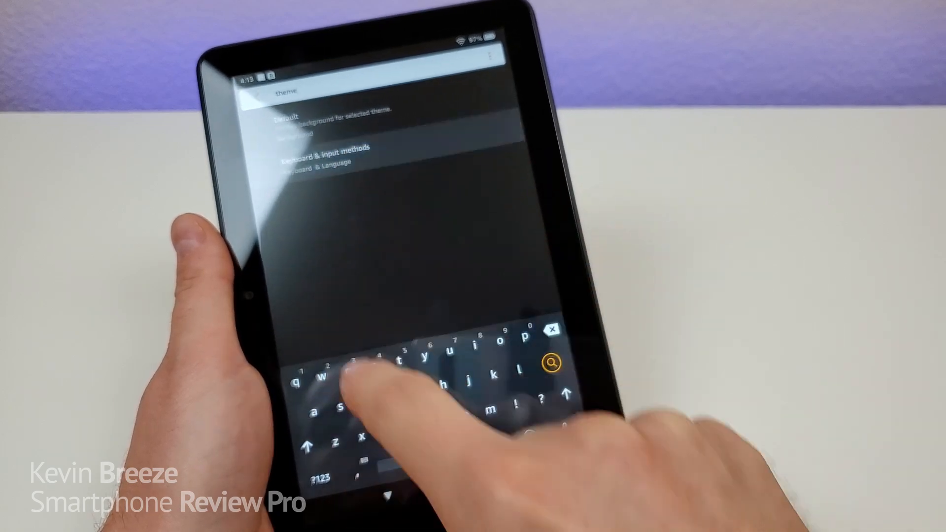
left_click(320, 161)
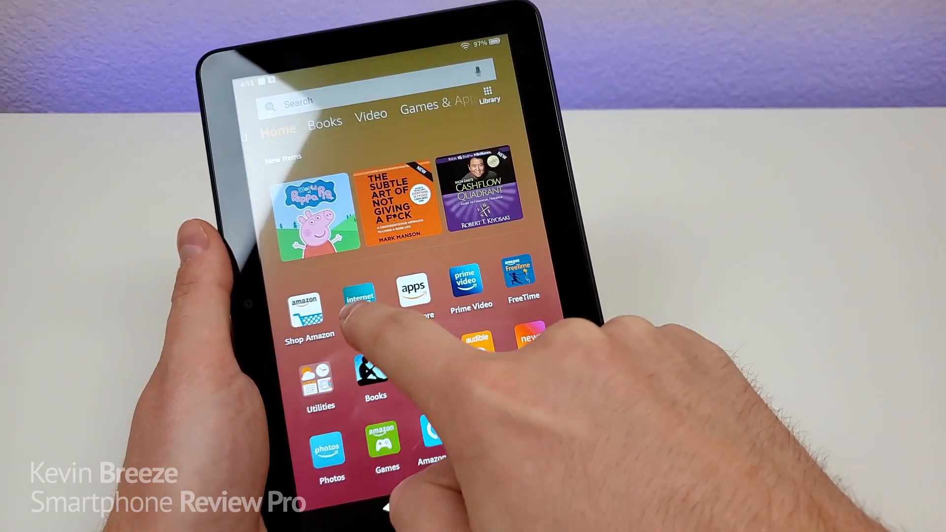
left_click(360, 292)
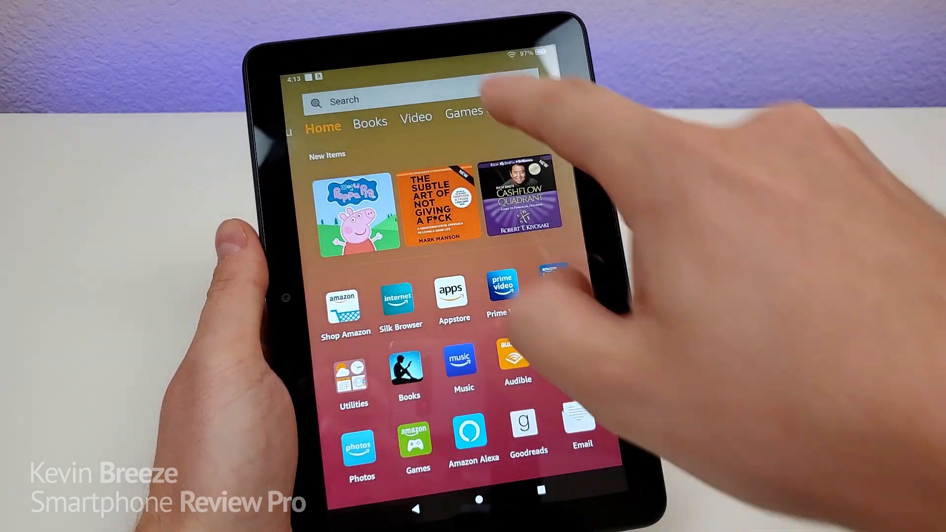
Reach Settings from quick settings and open Device Options
left_click_drag(471, 67, 470, 241)
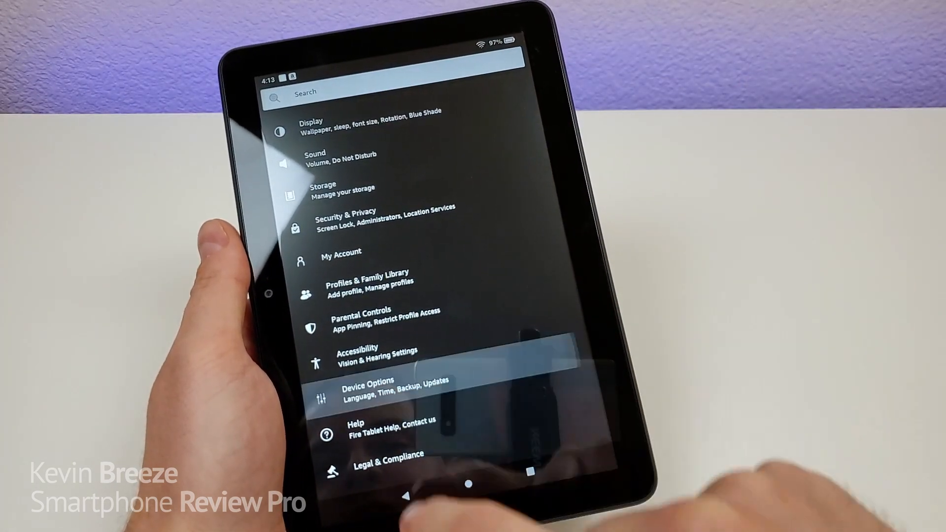
left_click(367, 389)
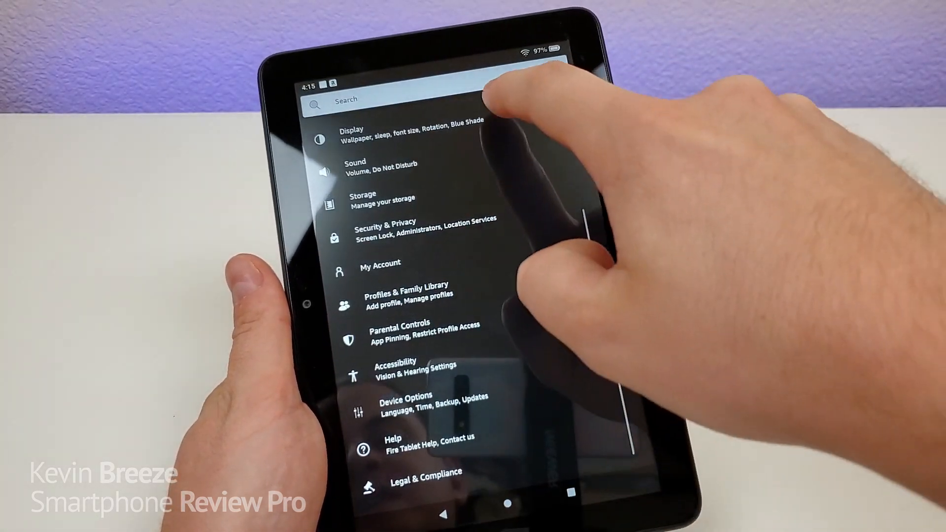
Turn on Low Power Mode in Battery, then go to the settings search bar
scroll("down", 3)
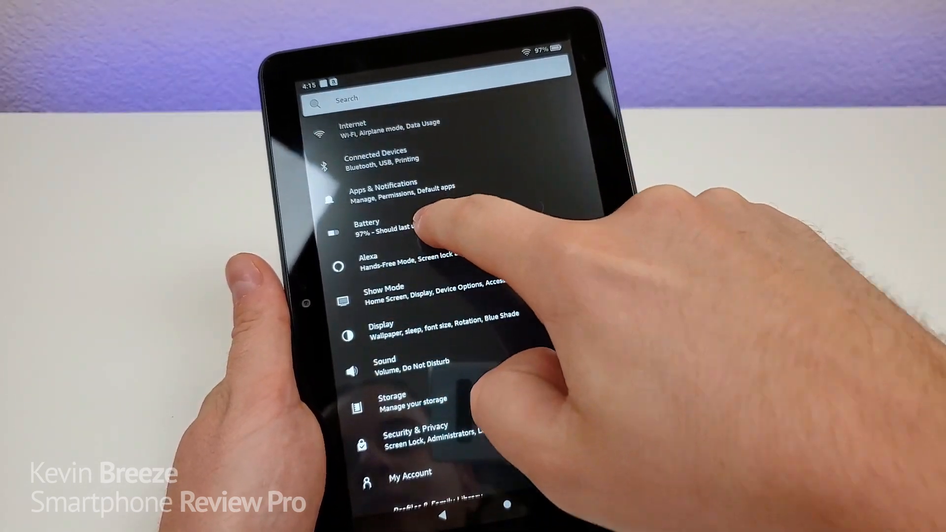
left_click(393, 232)
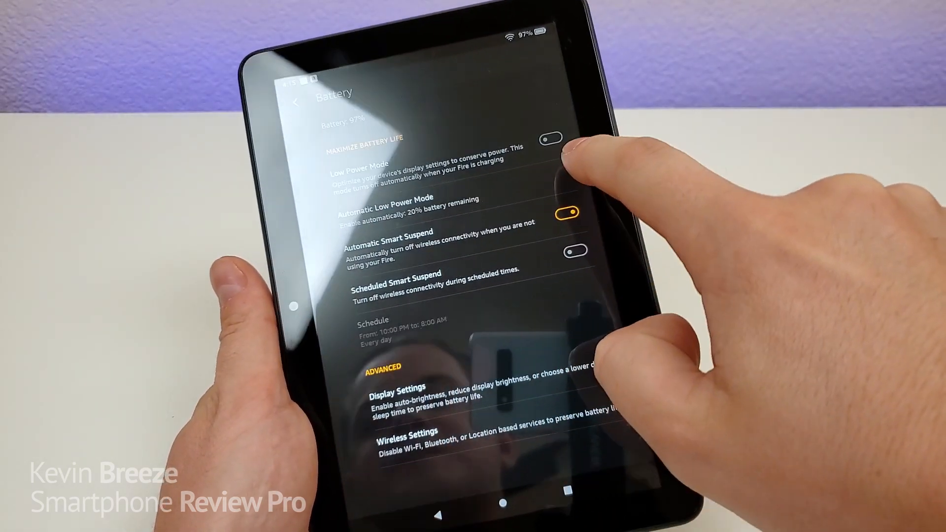
left_click(570, 212)
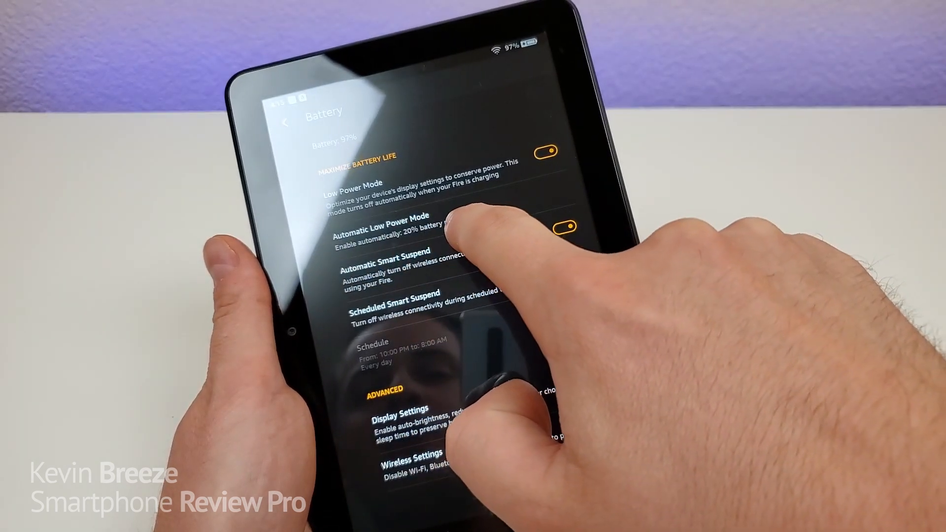
left_click(561, 261)
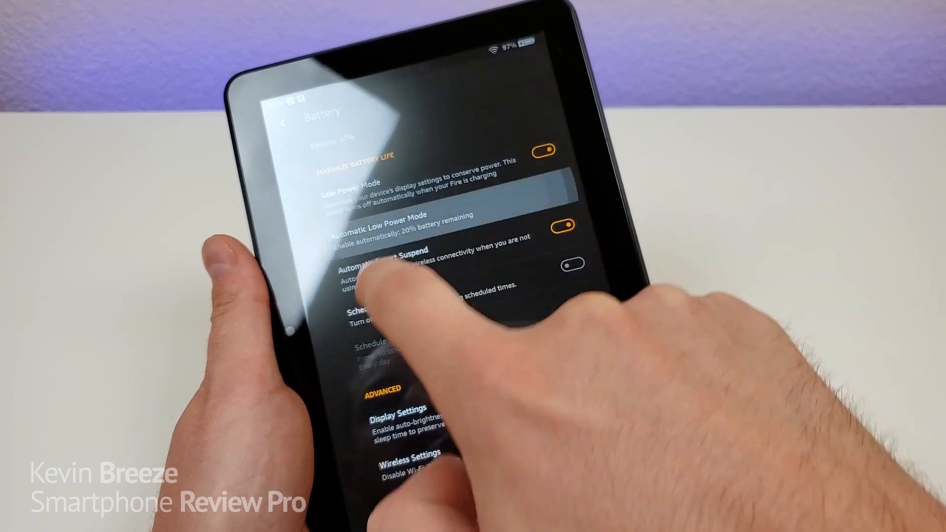
left_click(374, 229)
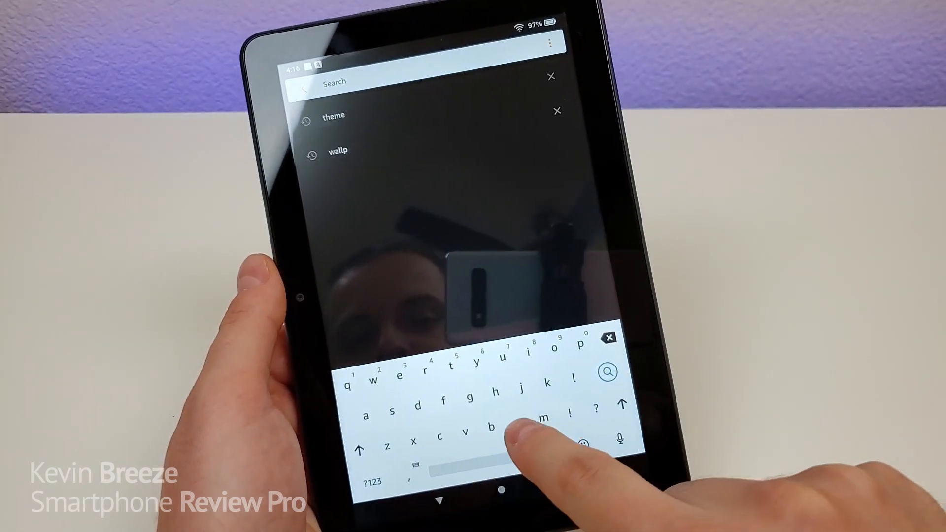
Search 'name' and enter the new device name 'Breeze Fire HD 8 Plus'
type("name")
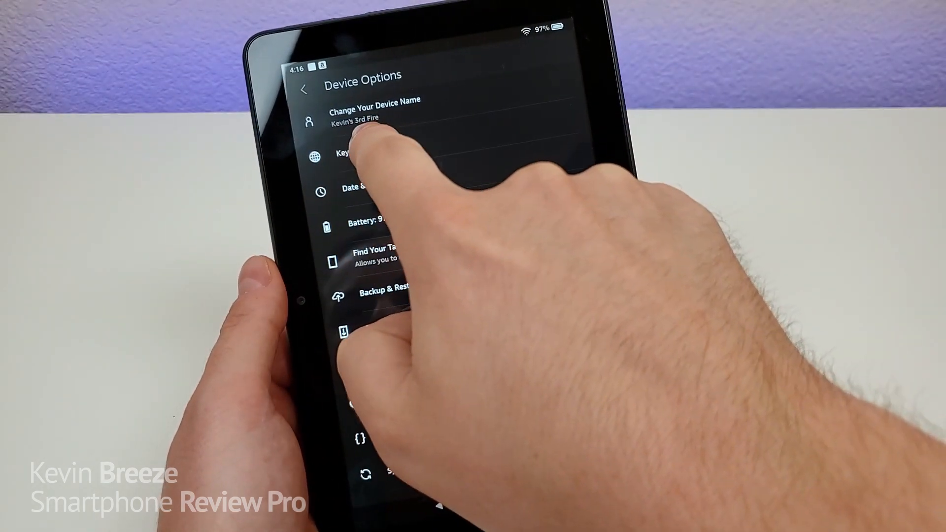
left_click(362, 109)
type("Kevin")
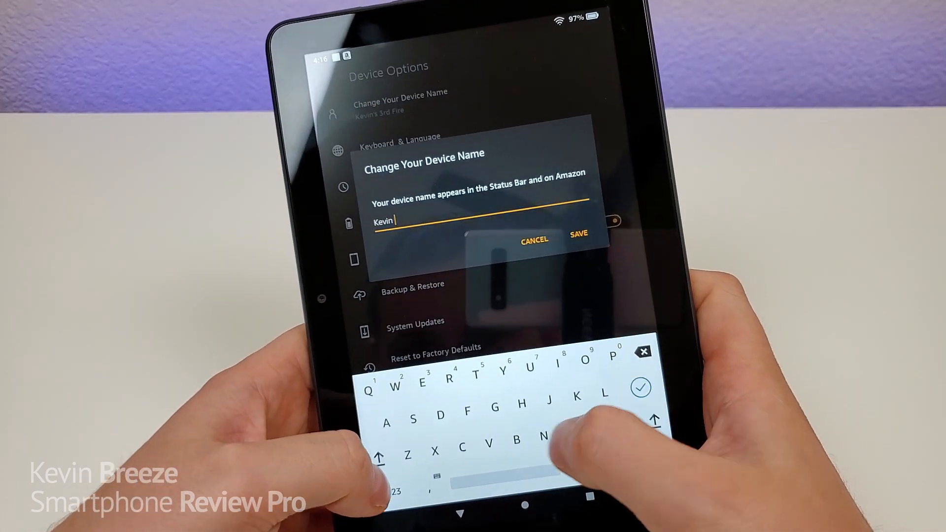
type("Breeze")
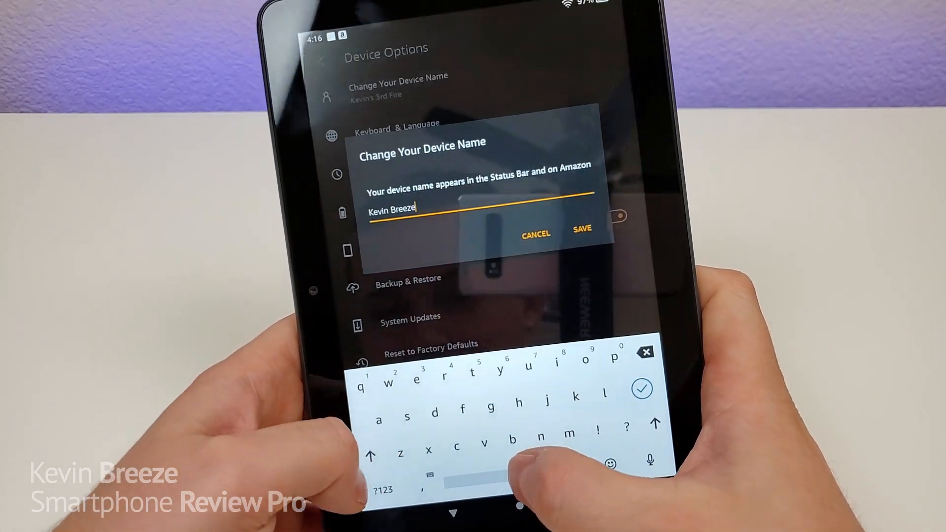
type("Fire")
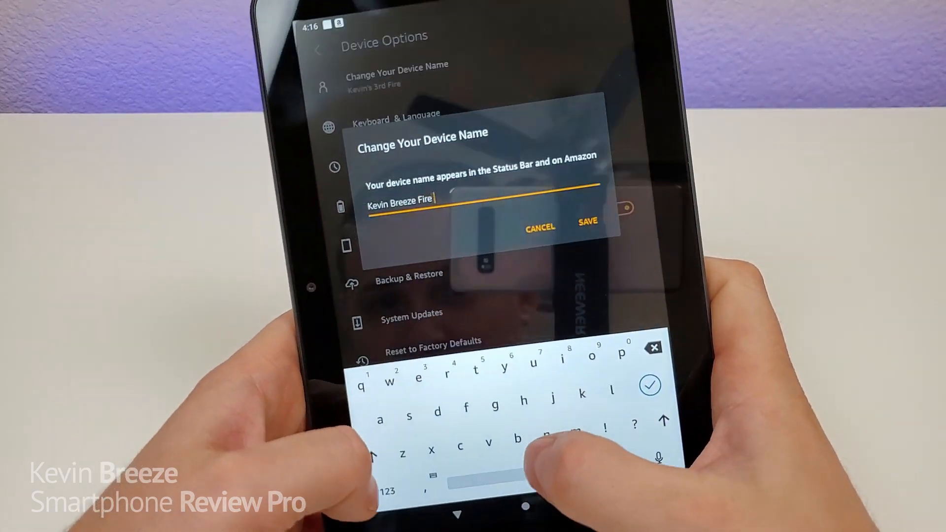
type("HD")
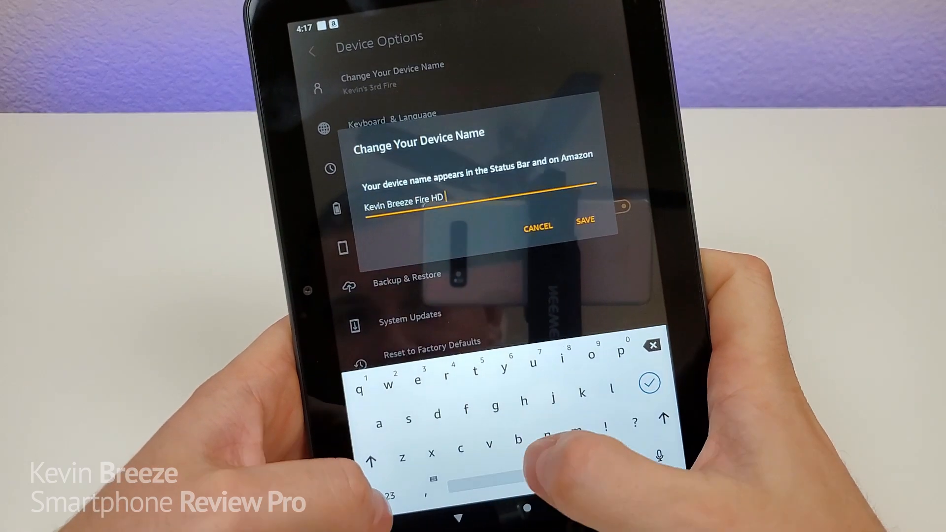
type("8")
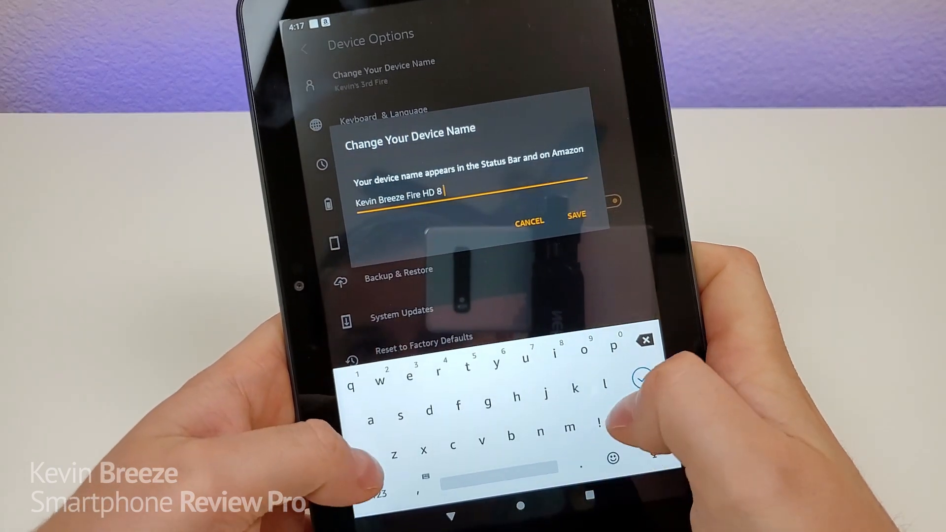
type("Plus")
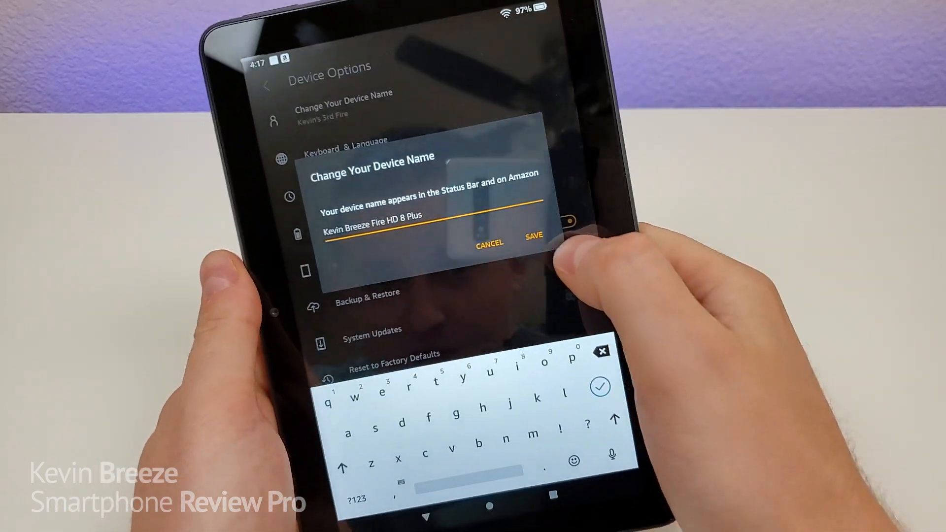